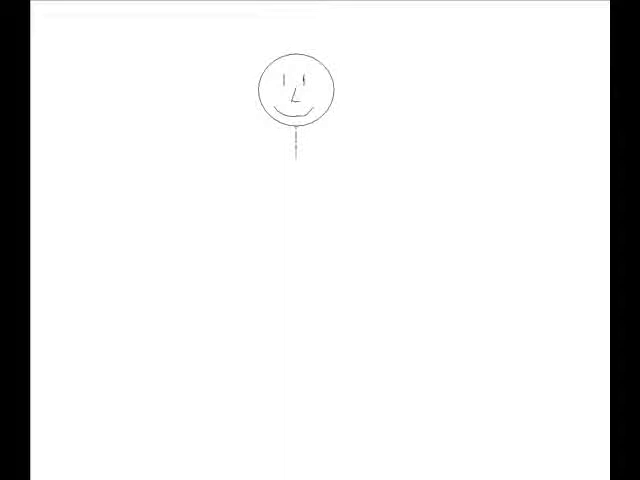
Draw a body line straight down from below the smiling head, bending slightly right at the bottom.
drag(298, 135, 322, 215)
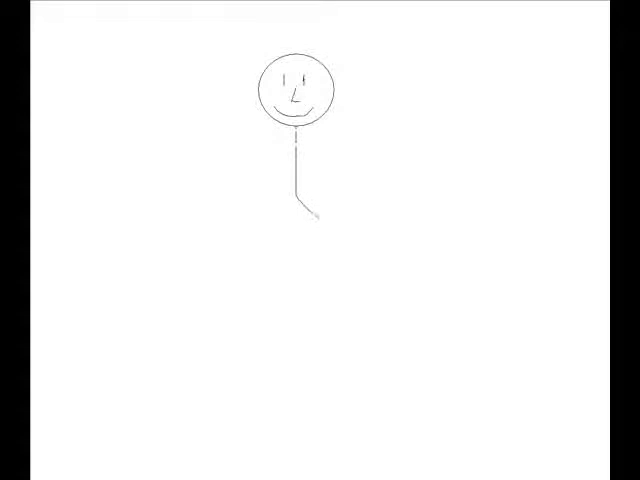